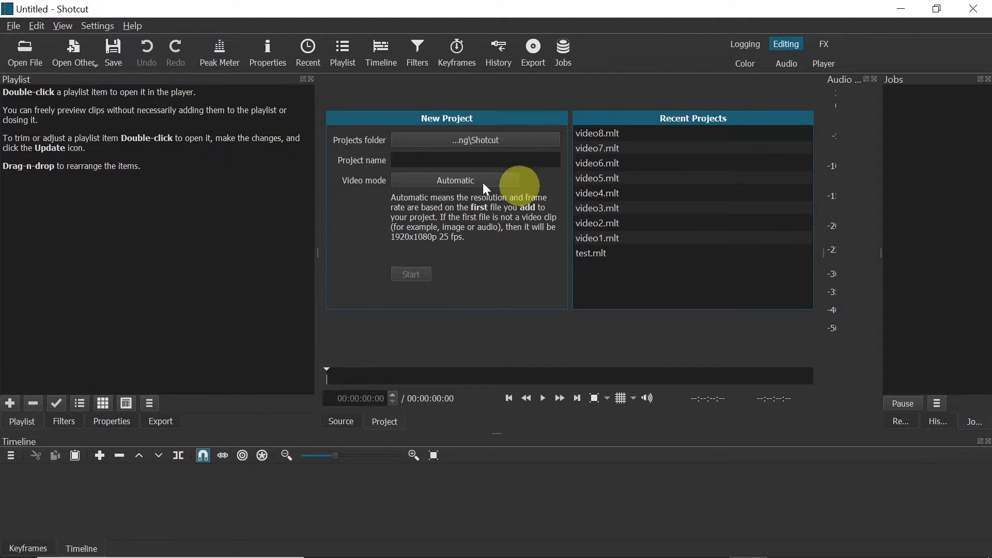
{"action": "mouse_move", "coordinate": [510, 144]}
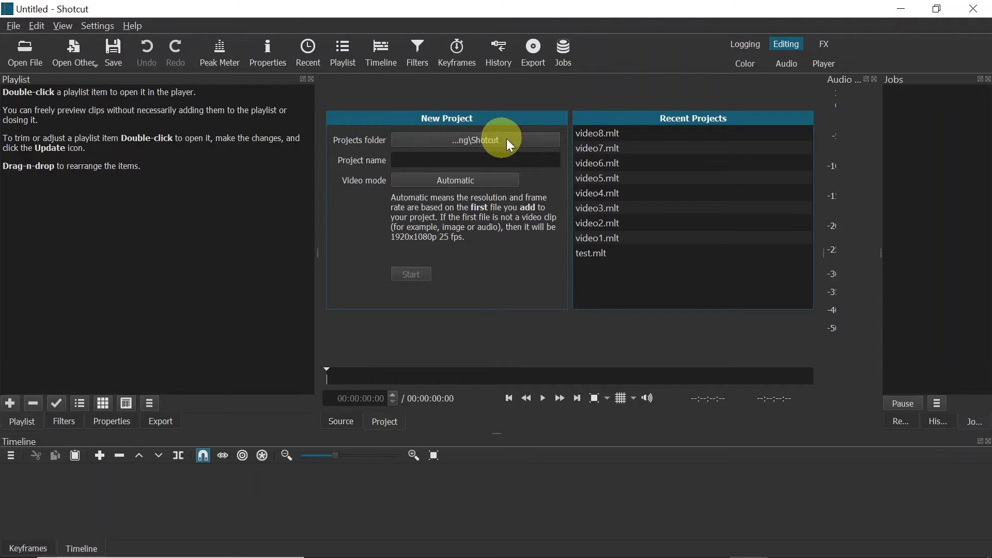
{"action": "mouse_move", "coordinate": [488, 143]}
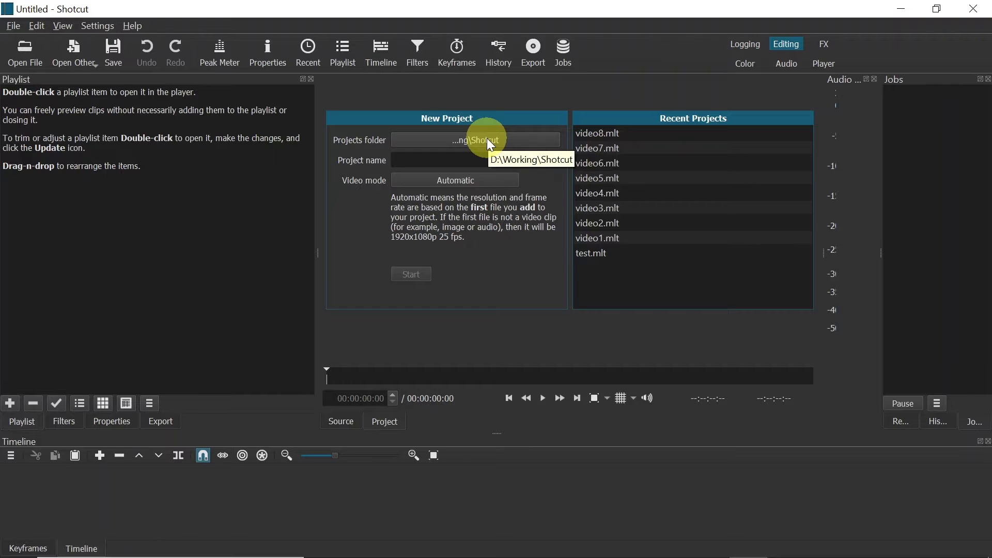
{"action": "mouse_move", "coordinate": [375, 165]}
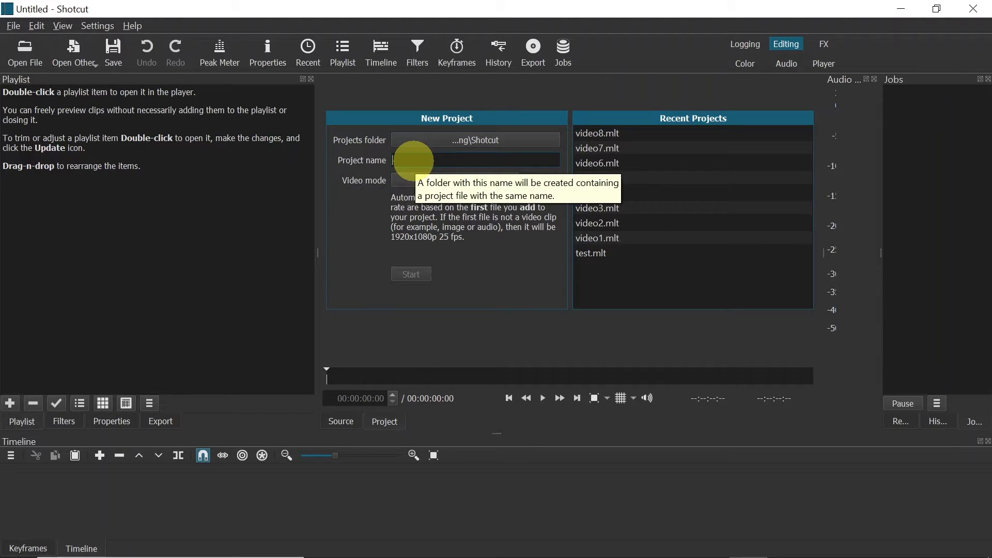
Step: Enter 'video9' as the new project's name
{"action": "type", "text": "video9"}
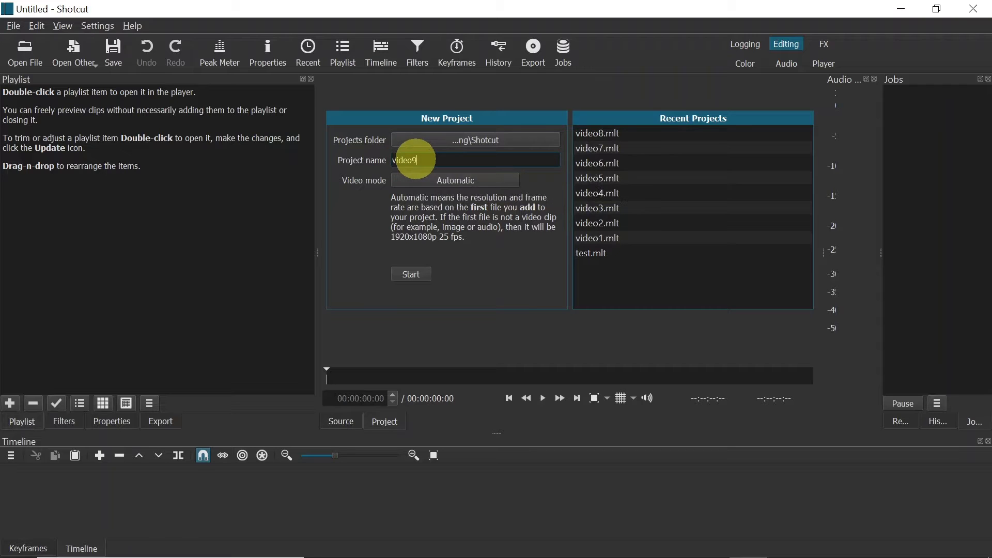
{"action": "mouse_move", "coordinate": [502, 183]}
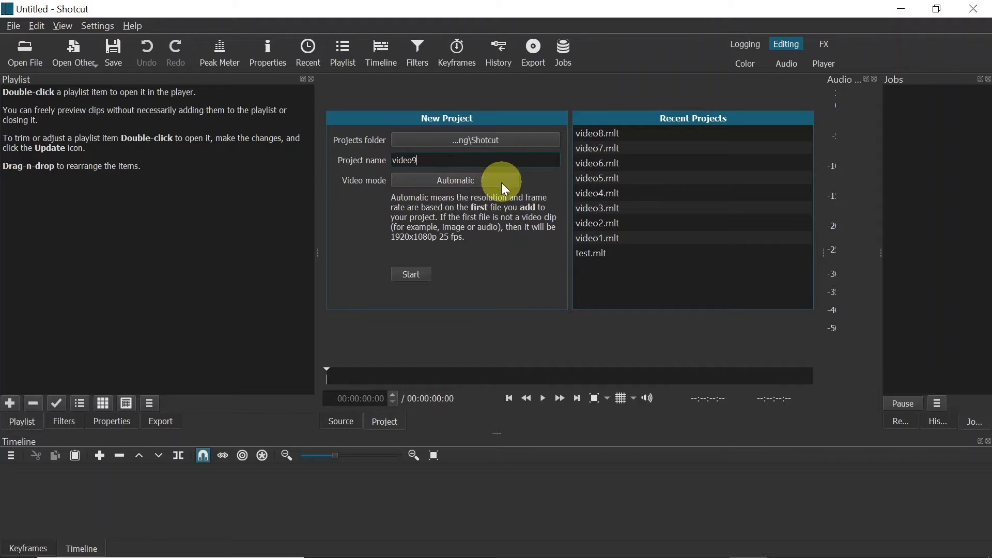
{"action": "left_click", "coordinate": [454, 180]}
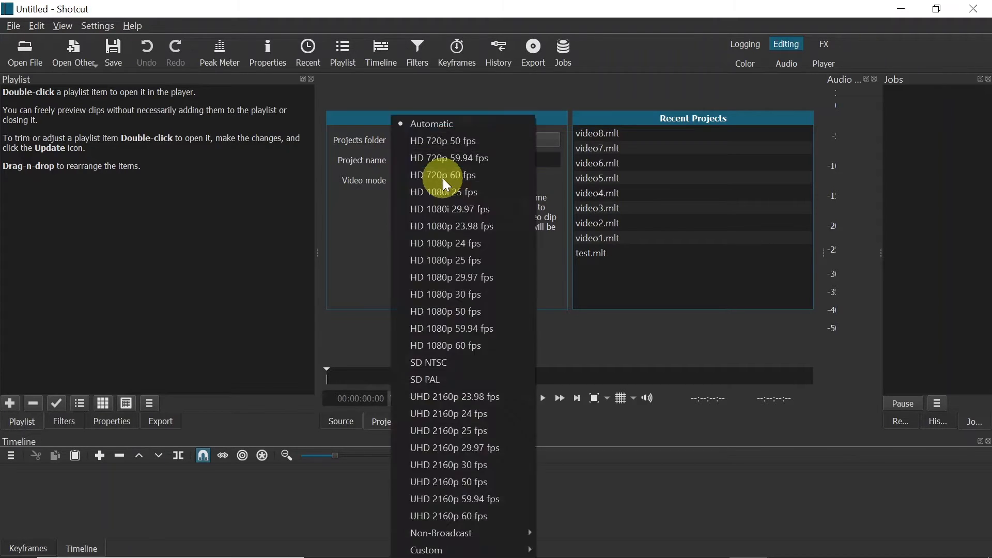
{"action": "mouse_move", "coordinate": [427, 158]}
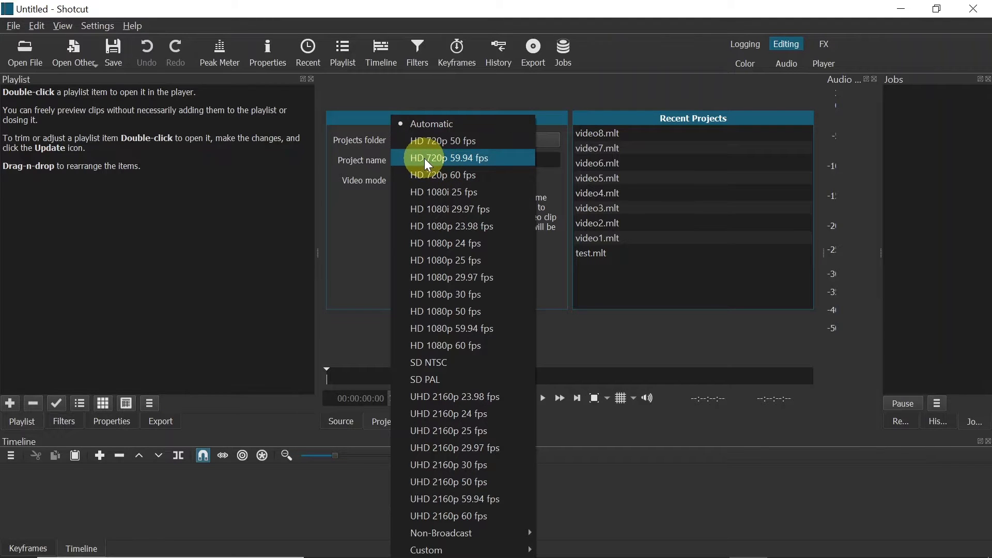
{"action": "mouse_move", "coordinate": [432, 171]}
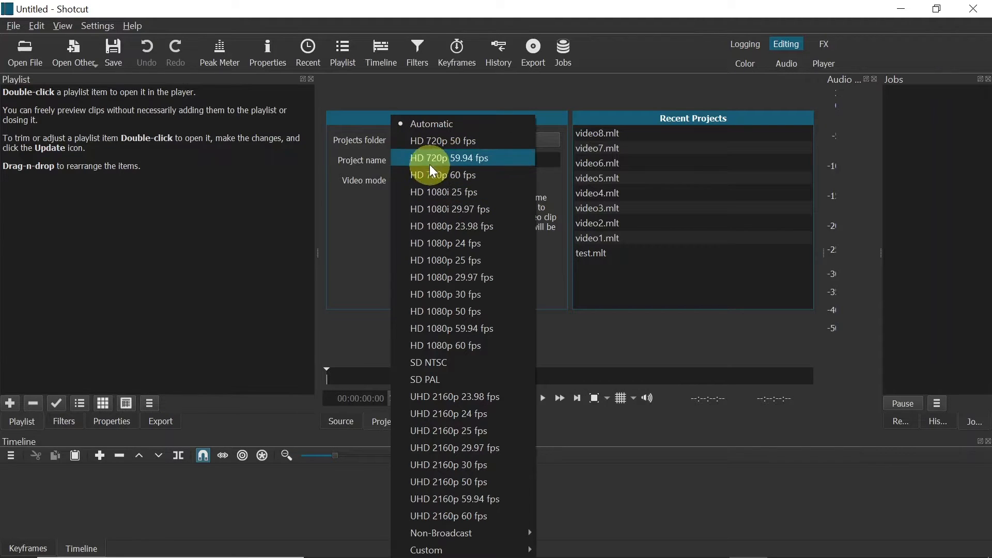
{"action": "mouse_move", "coordinate": [437, 260]}
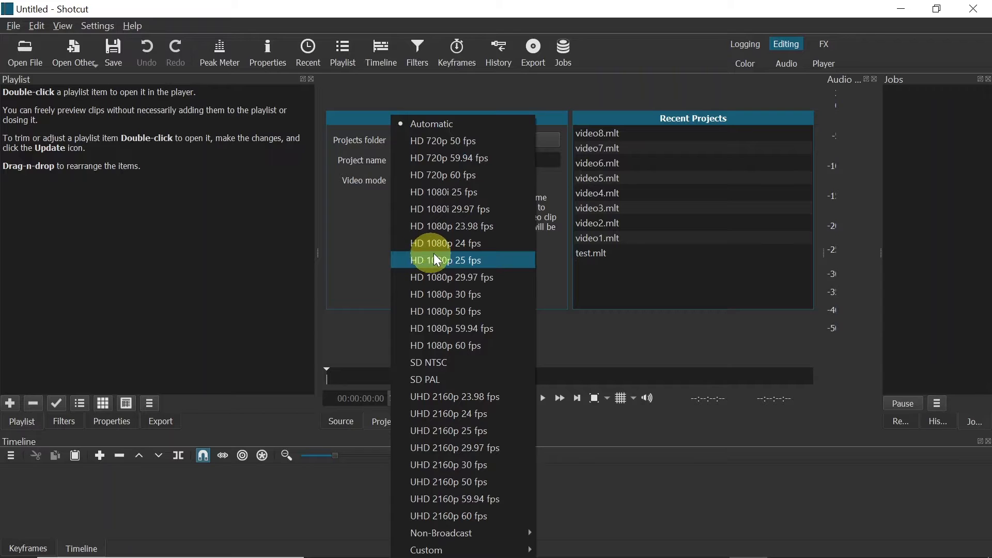
{"action": "mouse_move", "coordinate": [496, 158]}
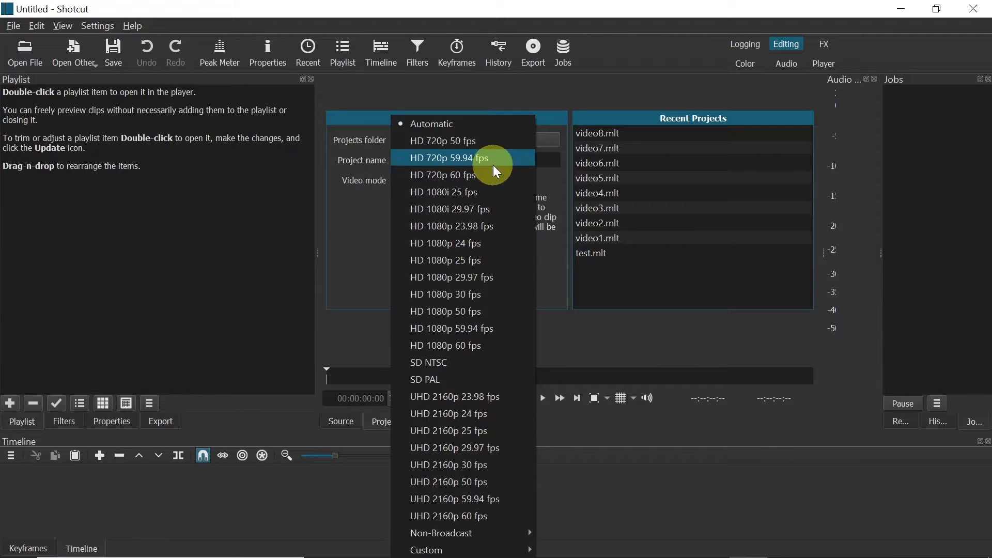
{"action": "mouse_move", "coordinate": [432, 124]}
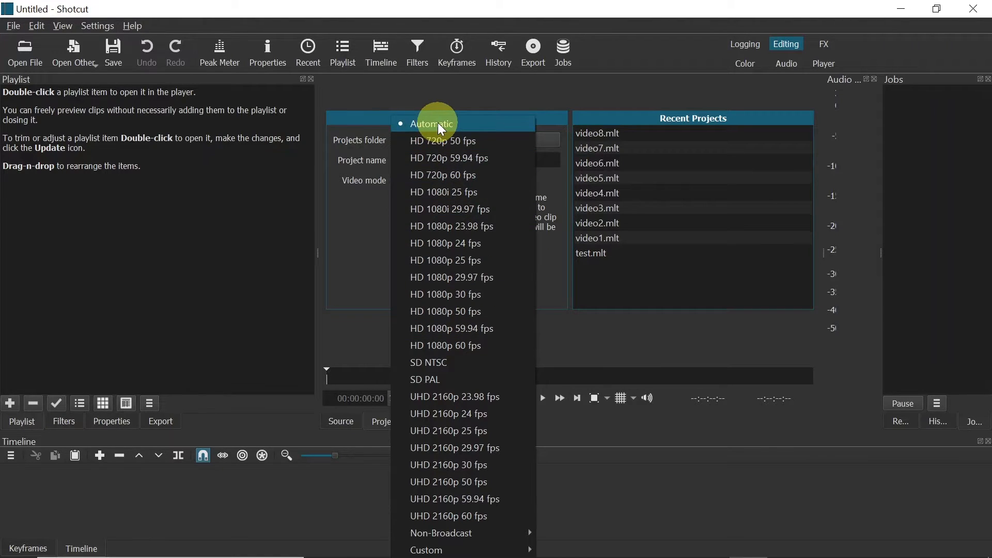
{"action": "left_click", "coordinate": [432, 124]}
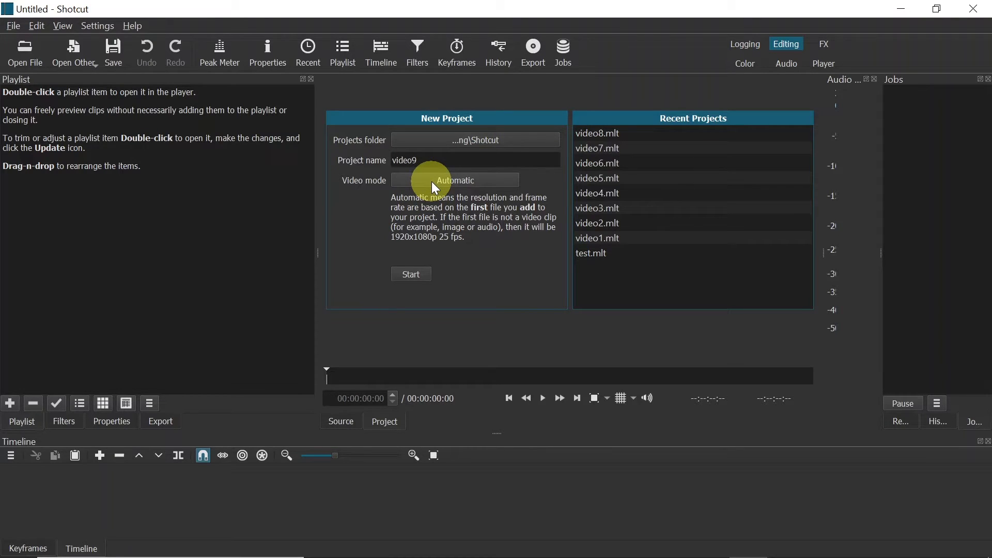
{"action": "mouse_move", "coordinate": [518, 220]}
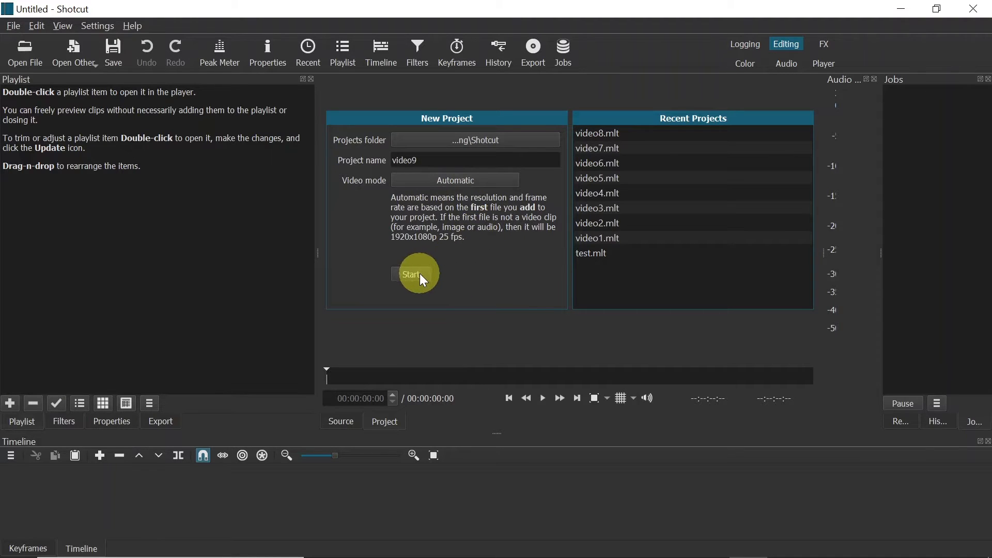
Step: Start the video9 project and check the Playlist panel in the View menu
{"action": "left_click", "coordinate": [412, 275]}
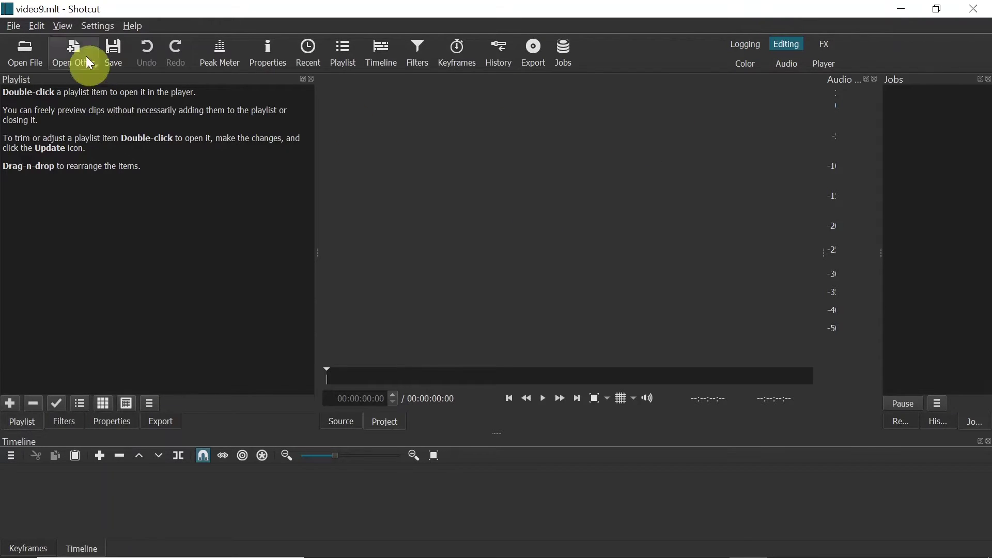
{"action": "left_click", "coordinate": [61, 25]}
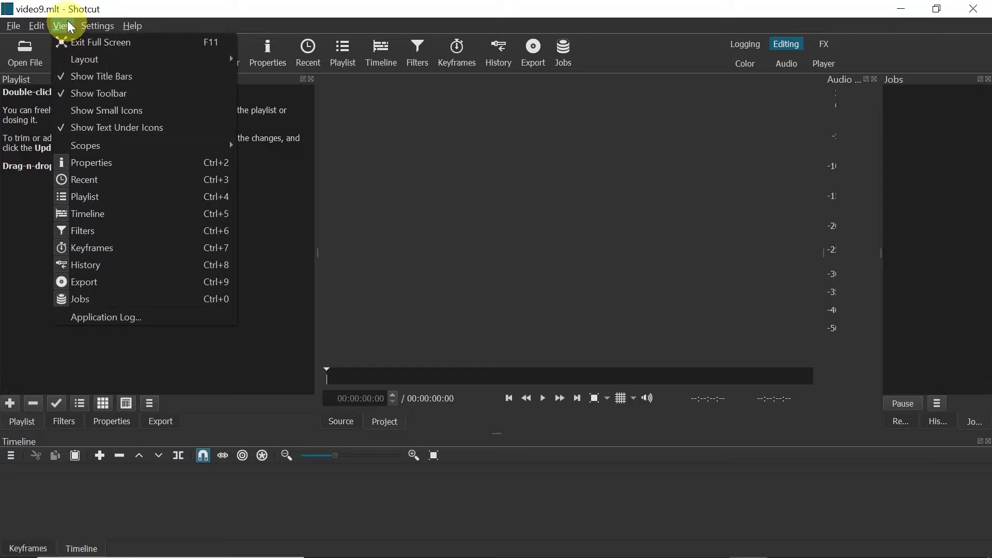
{"action": "mouse_move", "coordinate": [86, 264]}
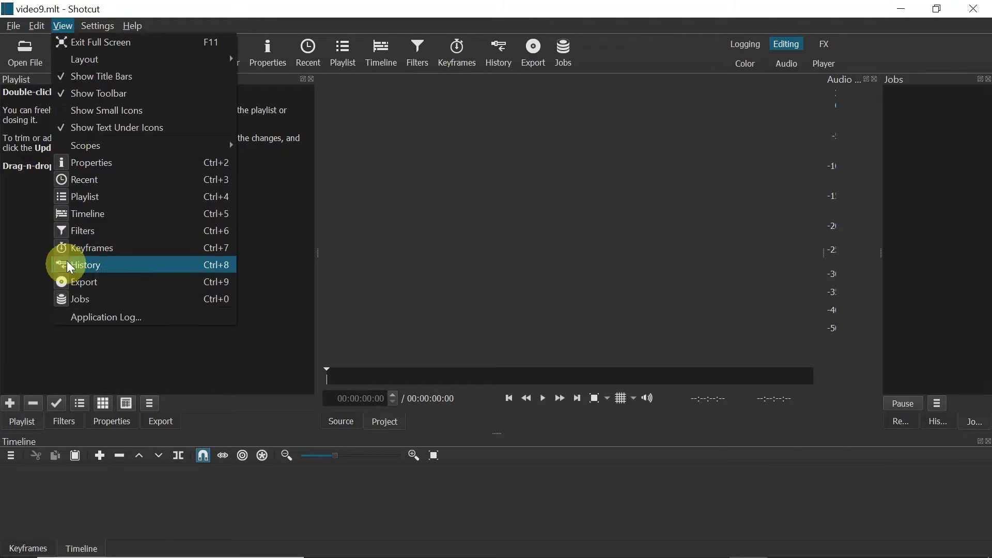
{"action": "mouse_move", "coordinate": [105, 231]}
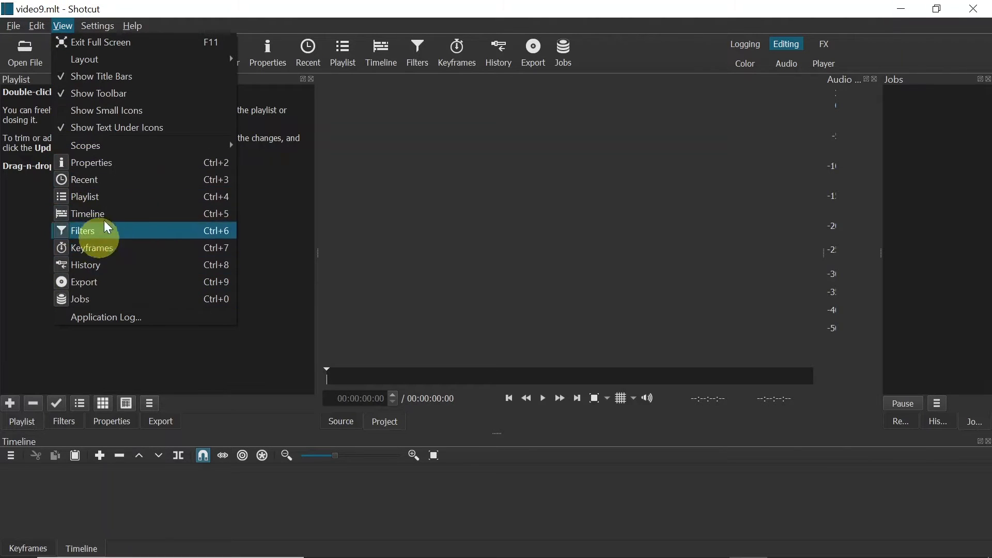
{"action": "mouse_move", "coordinate": [120, 227]}
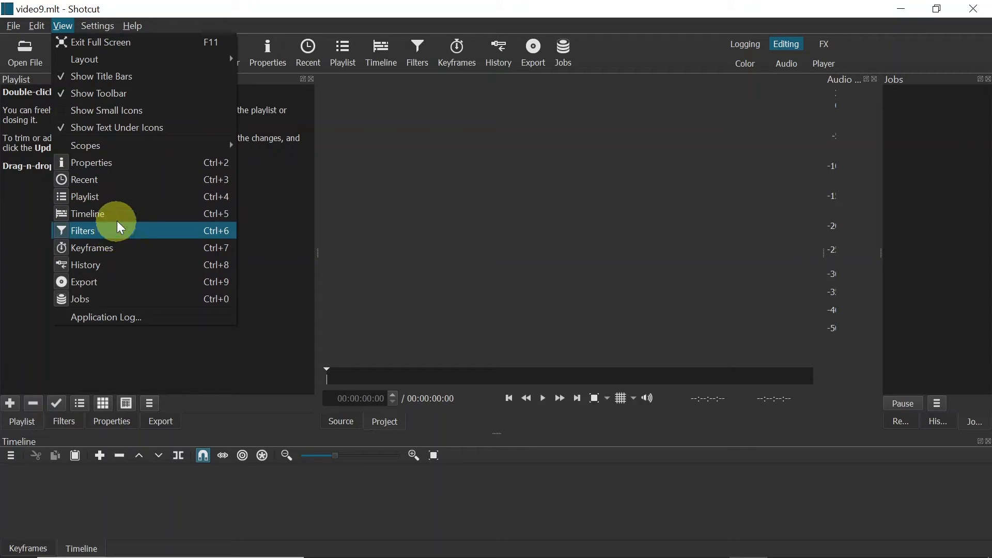
{"action": "mouse_move", "coordinate": [88, 197]}
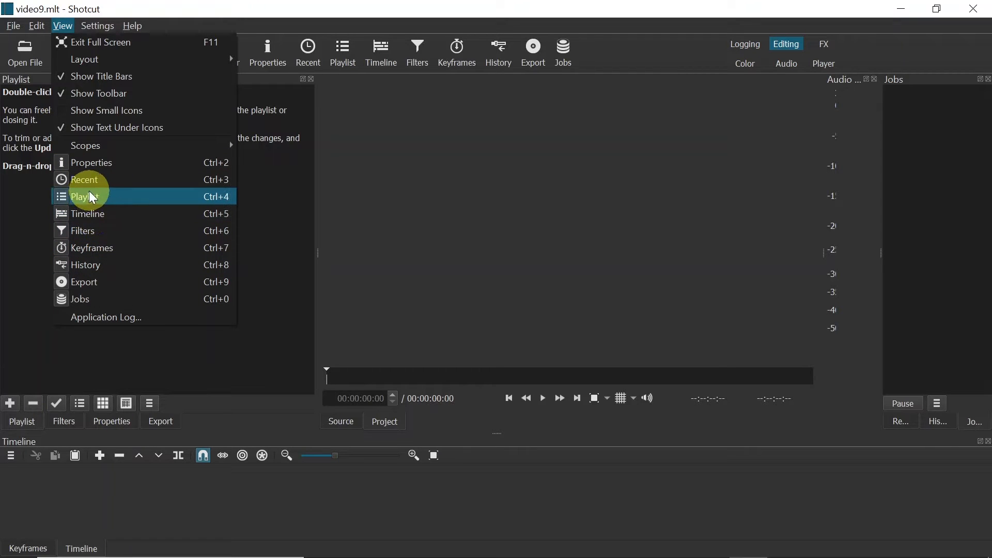
{"action": "mouse_move", "coordinate": [95, 201]}
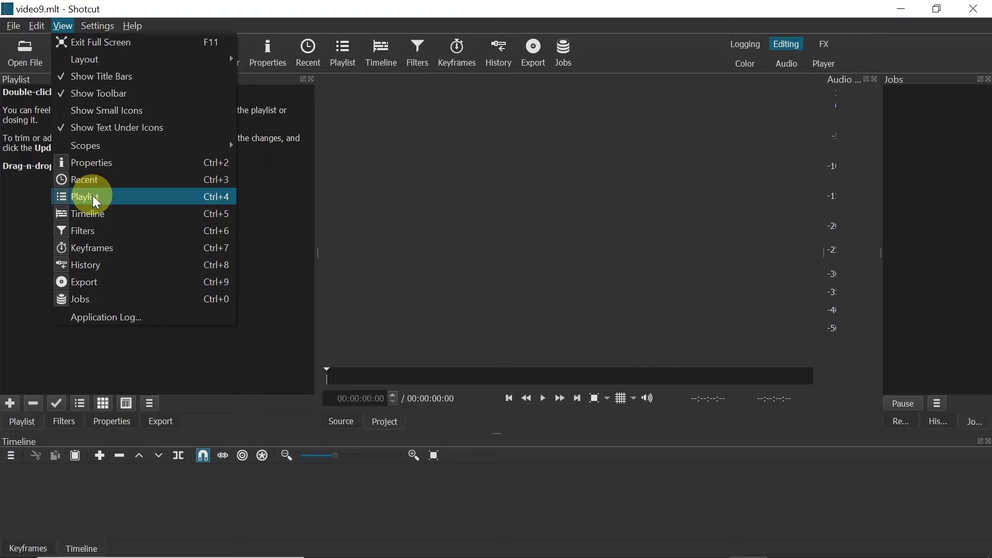
{"action": "left_click", "coordinate": [85, 196]}
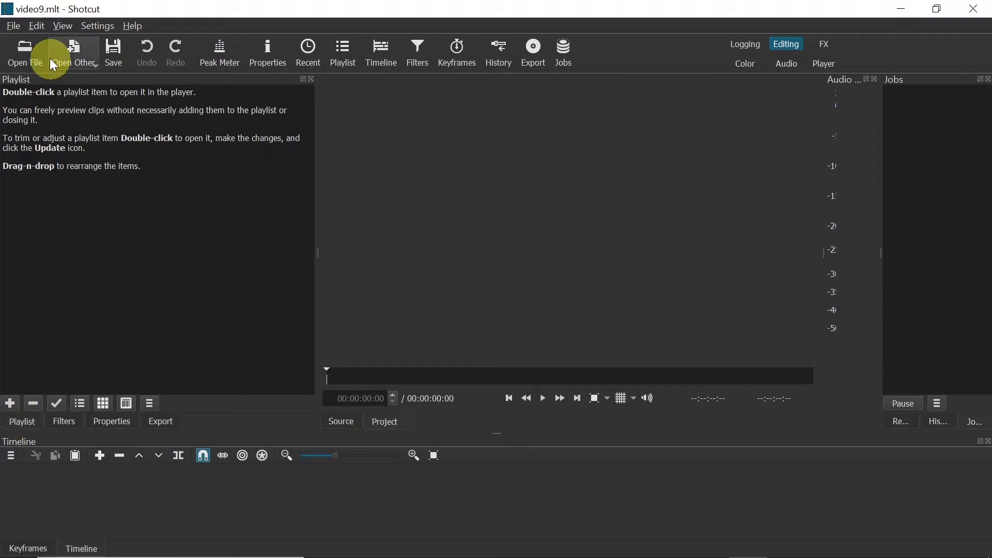
{"action": "mouse_move", "coordinate": [25, 50]}
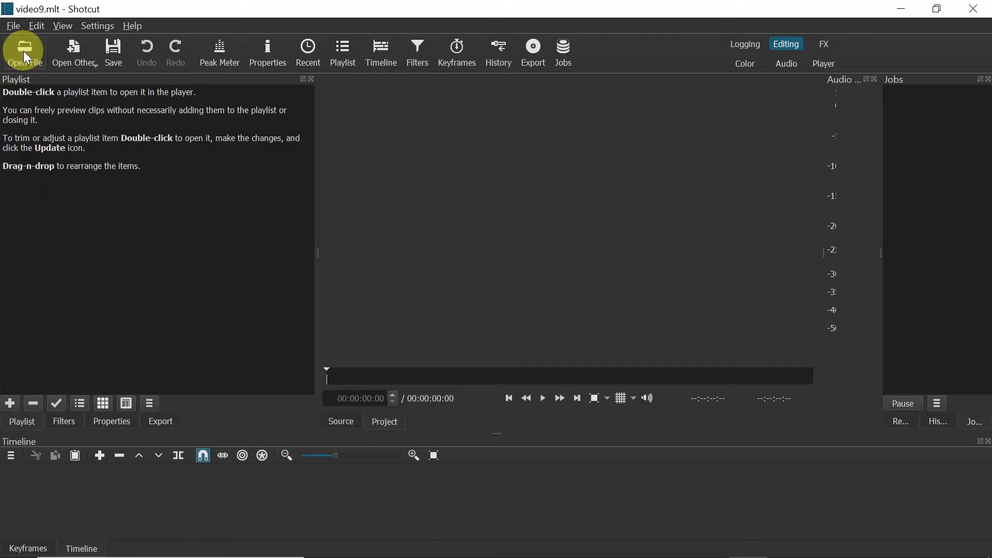
Step: Open 'Birds - 43612.mp4' and add it to the playlist
{"action": "left_click", "coordinate": [23, 51]}
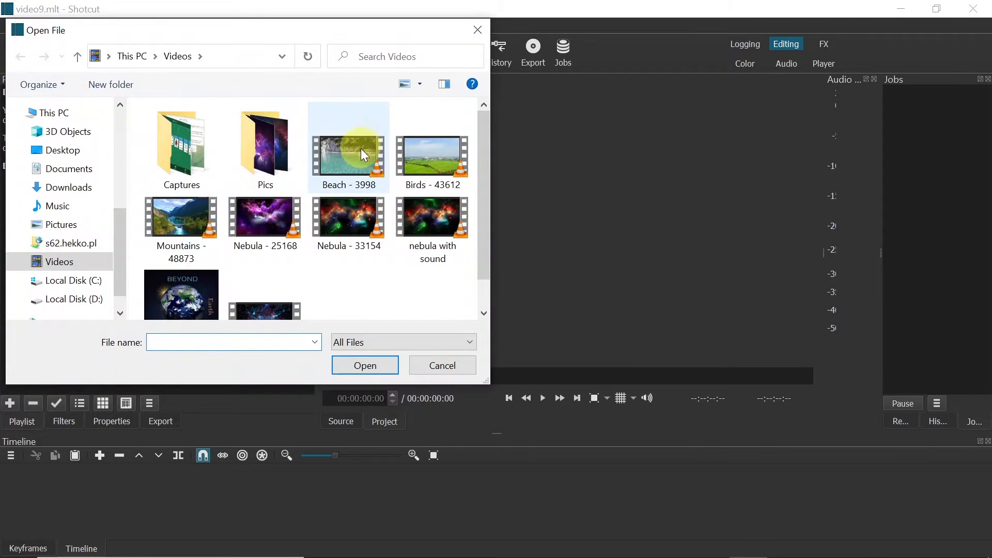
{"action": "left_click", "coordinate": [442, 365]}
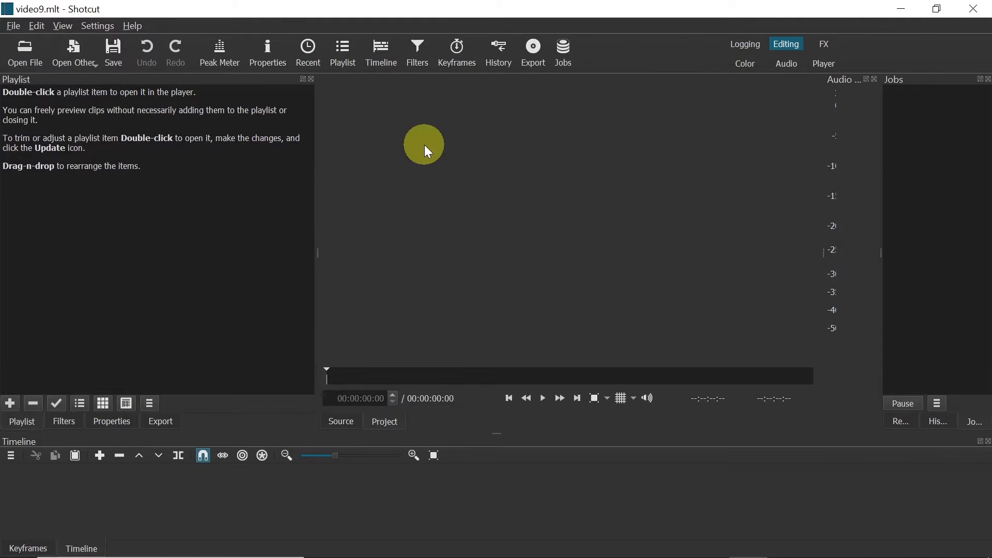
{"action": "left_click", "coordinate": [541, 397]}
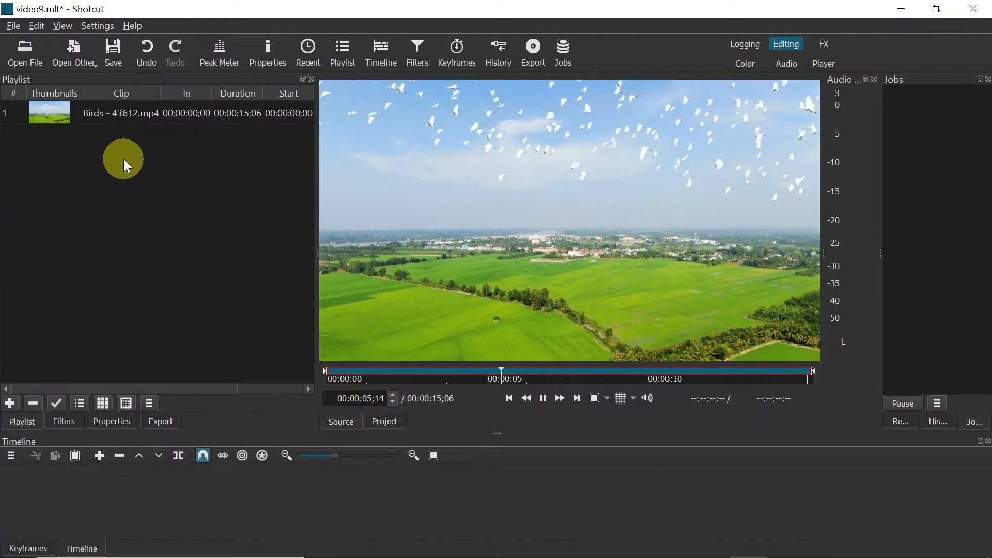
{"action": "left_click", "coordinate": [543, 398]}
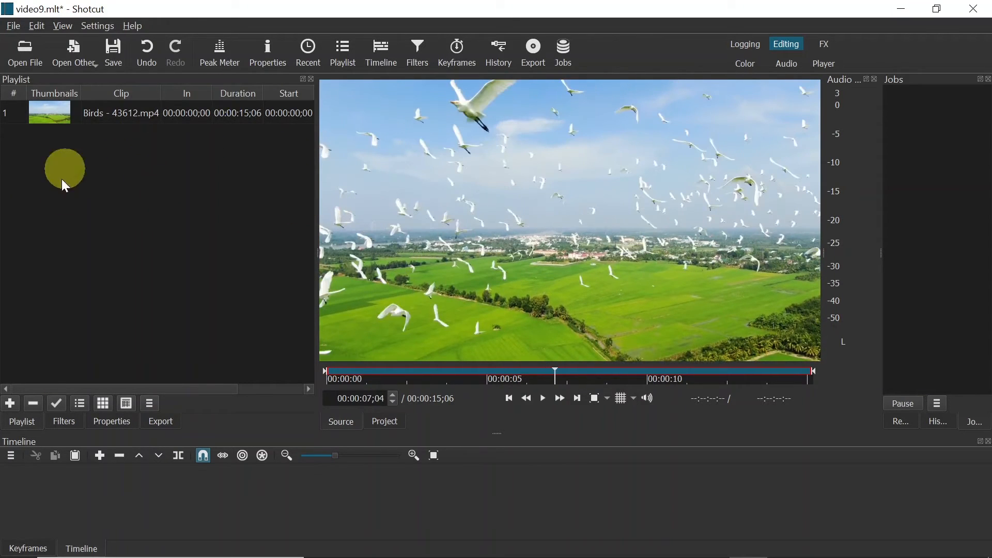
{"action": "mouse_move", "coordinate": [192, 151]}
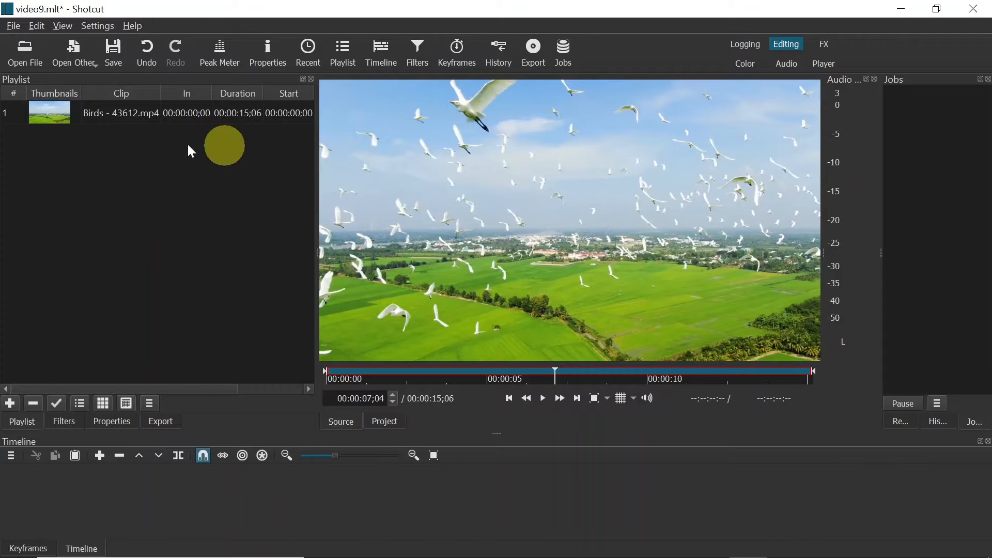
{"action": "mouse_move", "coordinate": [196, 179]}
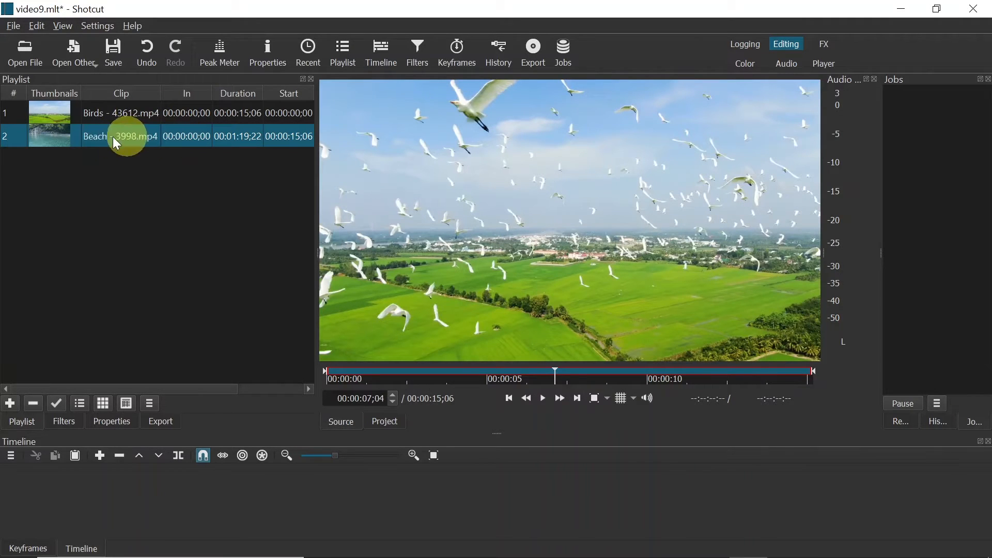
{"action": "mouse_move", "coordinate": [139, 143]}
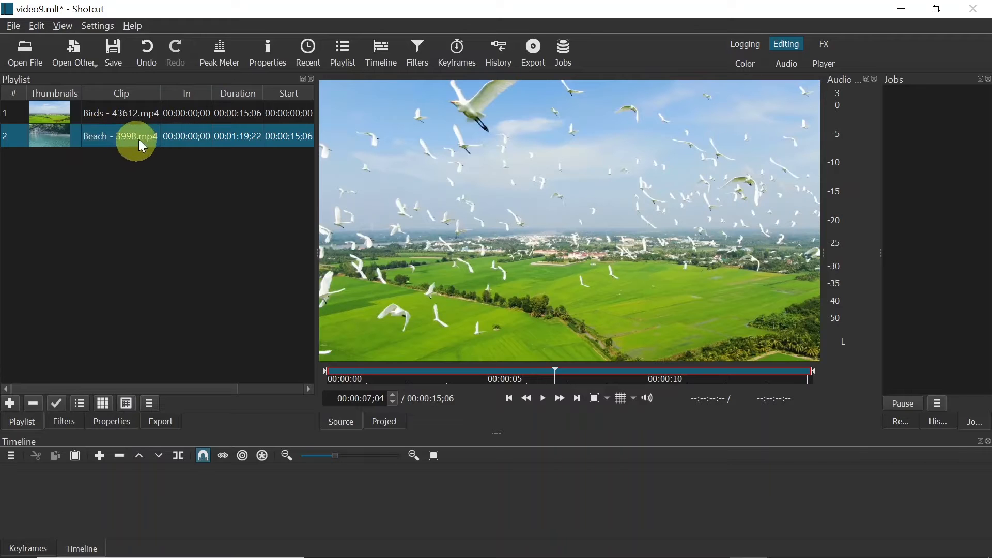
{"action": "mouse_move", "coordinate": [47, 447]}
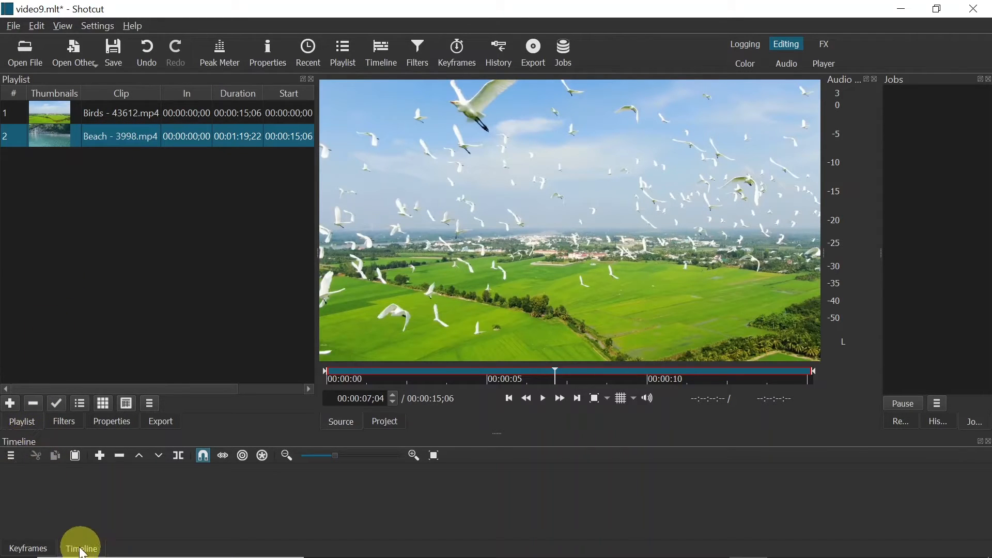
{"action": "mouse_move", "coordinate": [125, 139]}
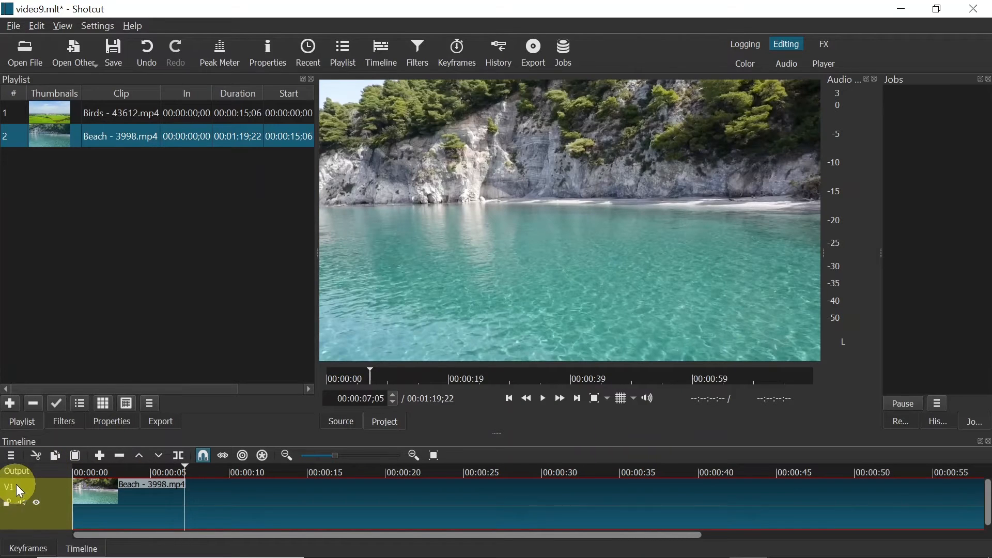
{"action": "mouse_move", "coordinate": [159, 508]}
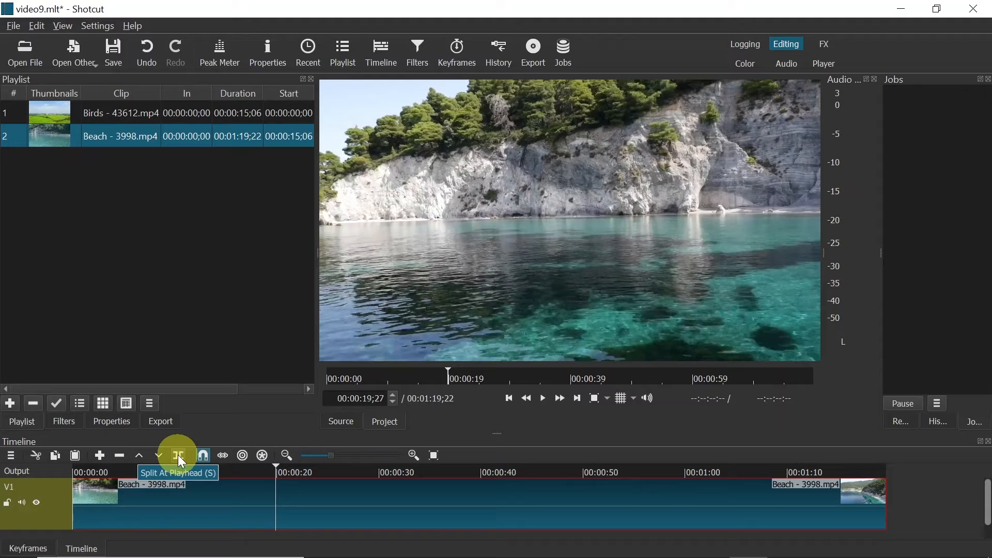
Step: Split the Beach clip at the playhead
{"action": "left_click", "coordinate": [178, 455]}
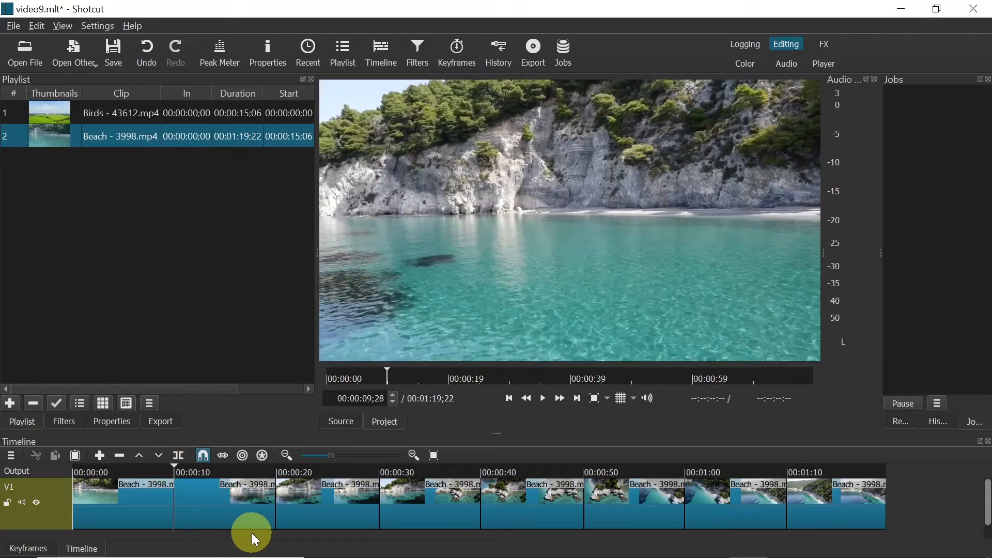
{"action": "mouse_move", "coordinate": [481, 471]}
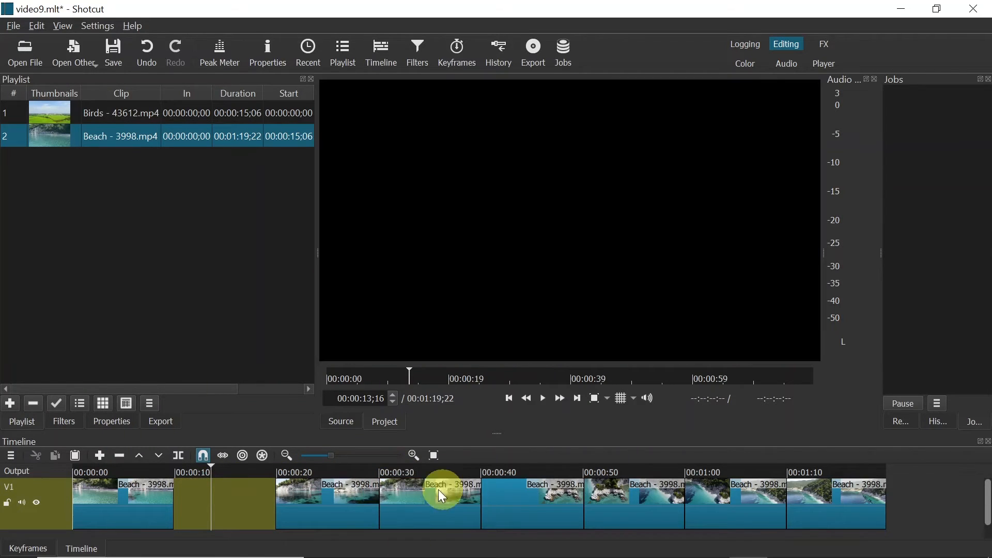
{"action": "mouse_move", "coordinate": [338, 542]}
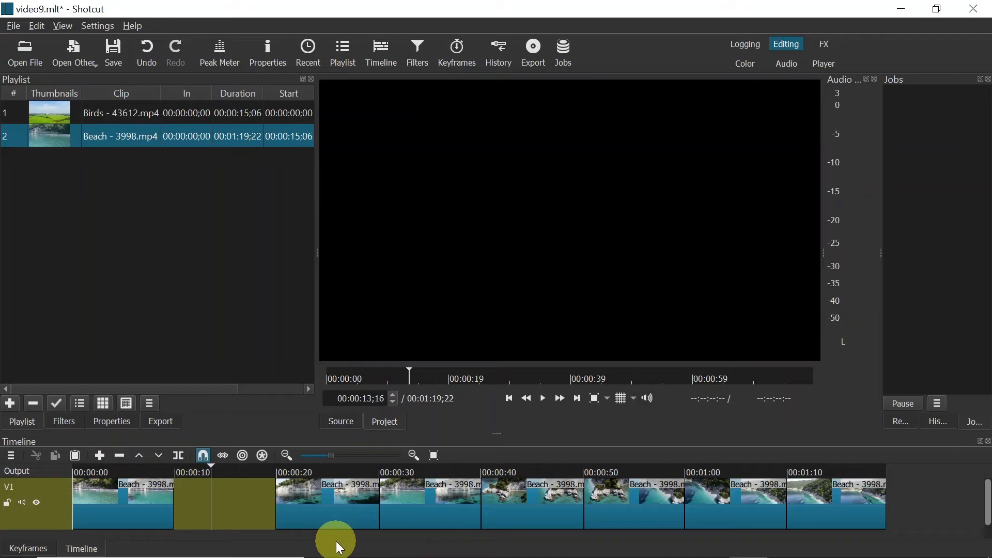
{"action": "mouse_move", "coordinate": [619, 504]}
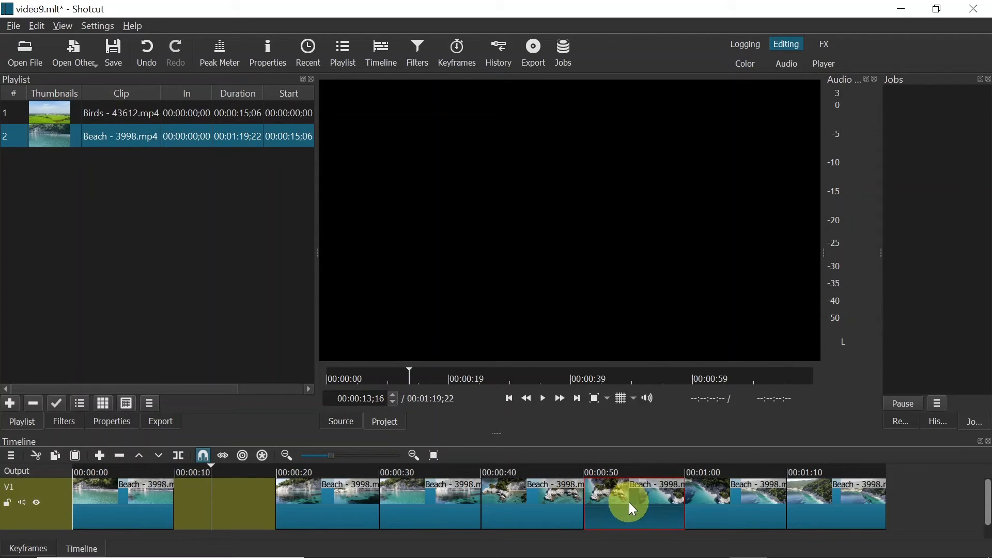
{"action": "mouse_move", "coordinate": [636, 507]}
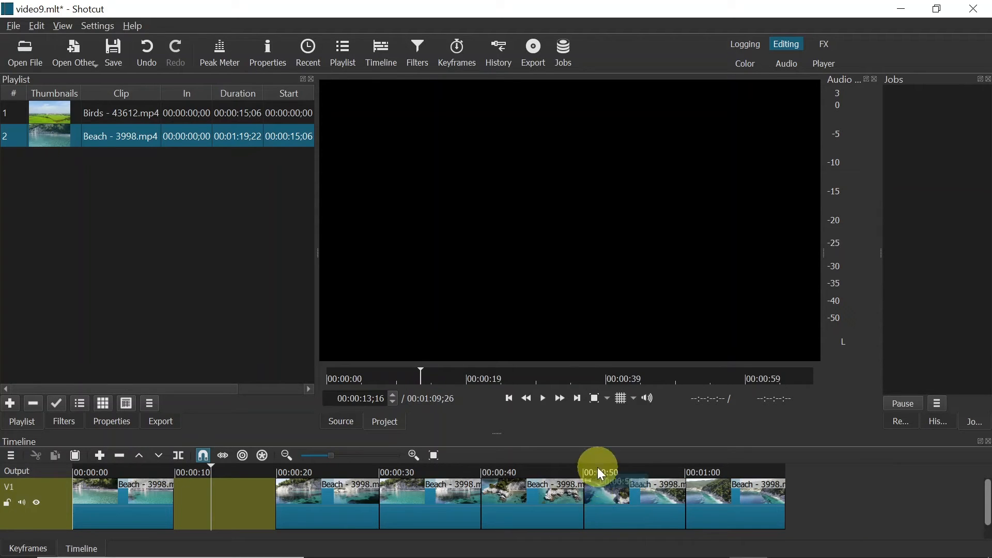
{"action": "mouse_move", "coordinate": [674, 503]}
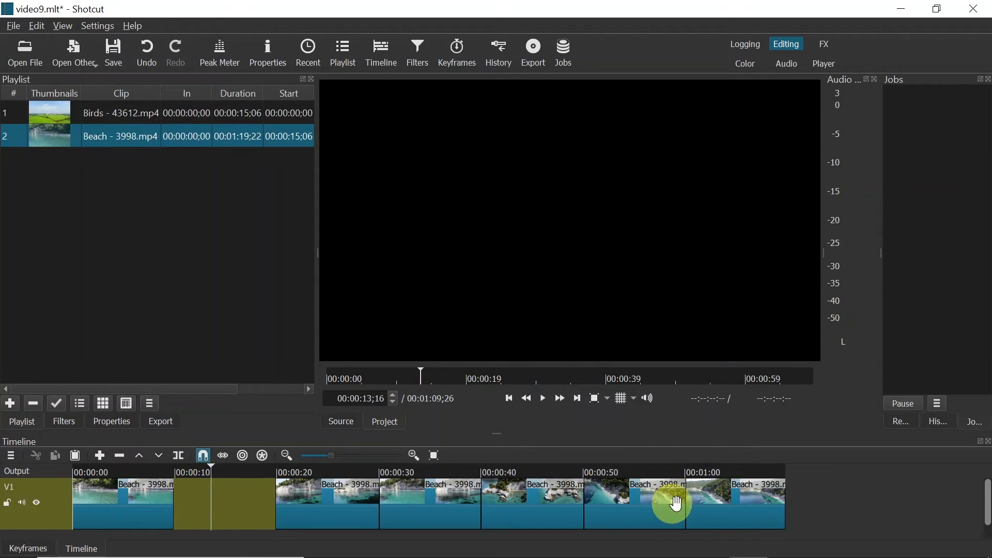
{"action": "mouse_move", "coordinate": [594, 501]}
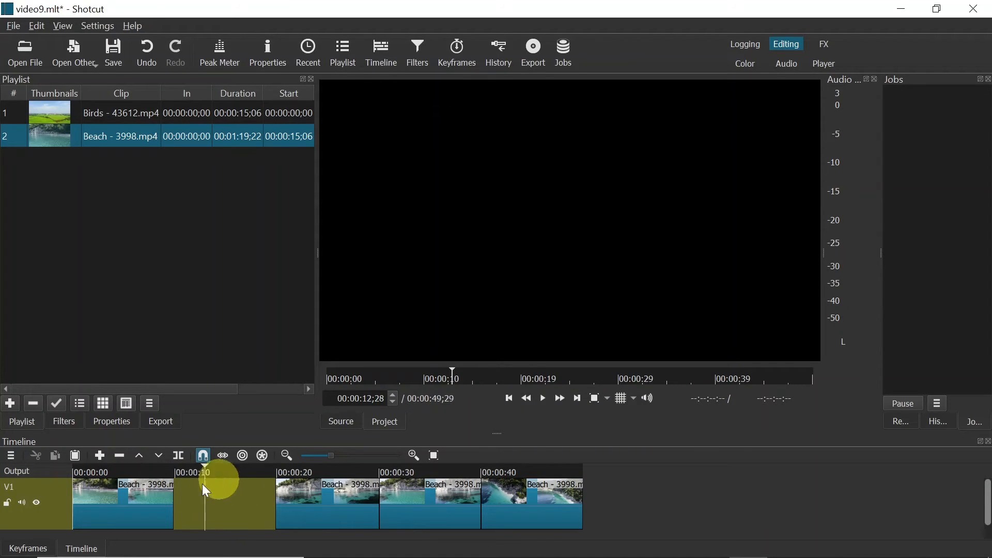
Step: Remove the second Beach piece from track V1
{"action": "right_click", "coordinate": [205, 491]}
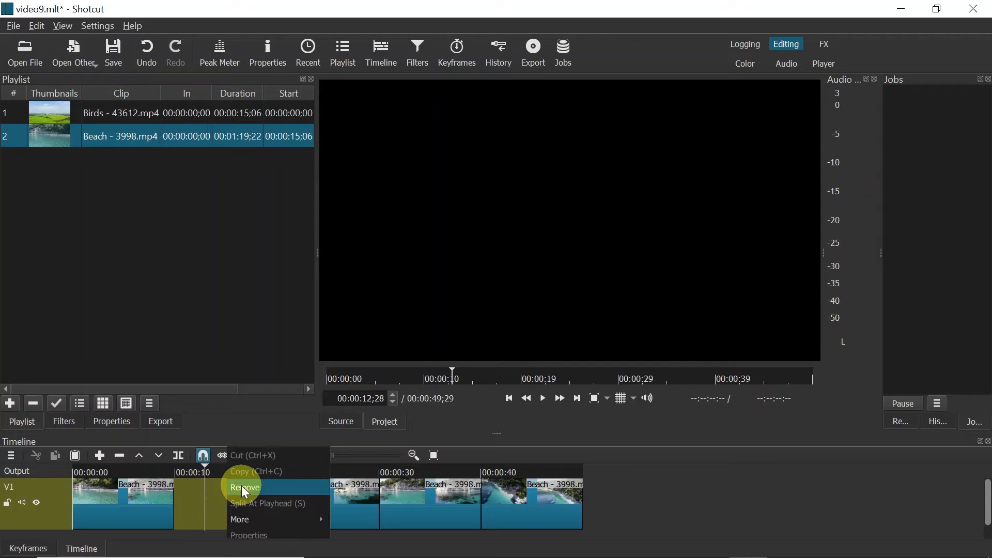
{"action": "left_click", "coordinate": [243, 487]}
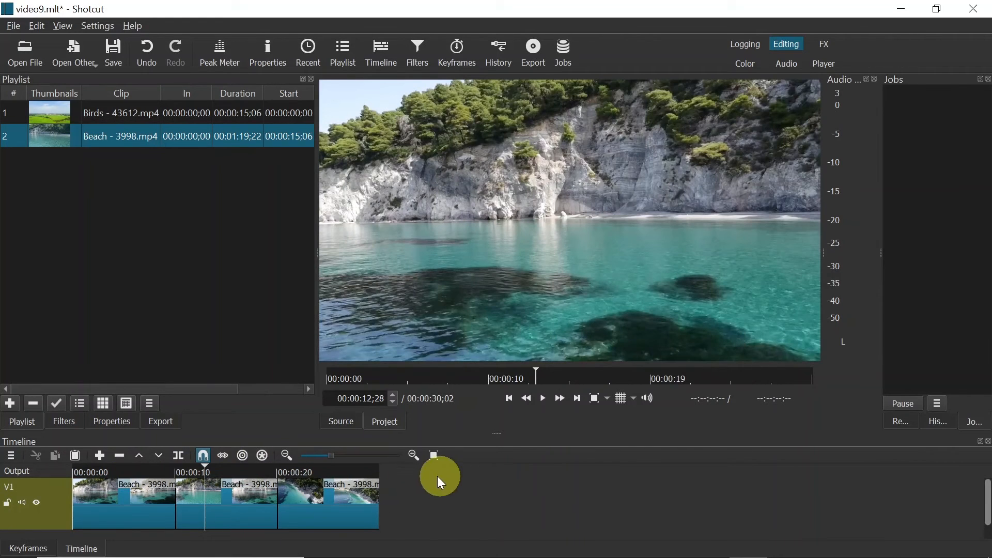
{"action": "mouse_move", "coordinate": [228, 511]}
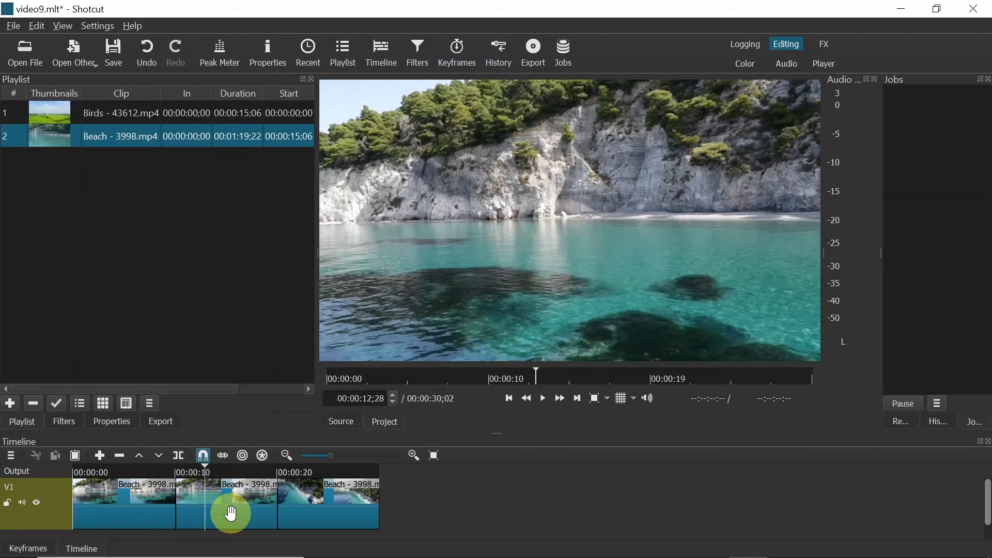
{"action": "mouse_move", "coordinate": [533, 51]}
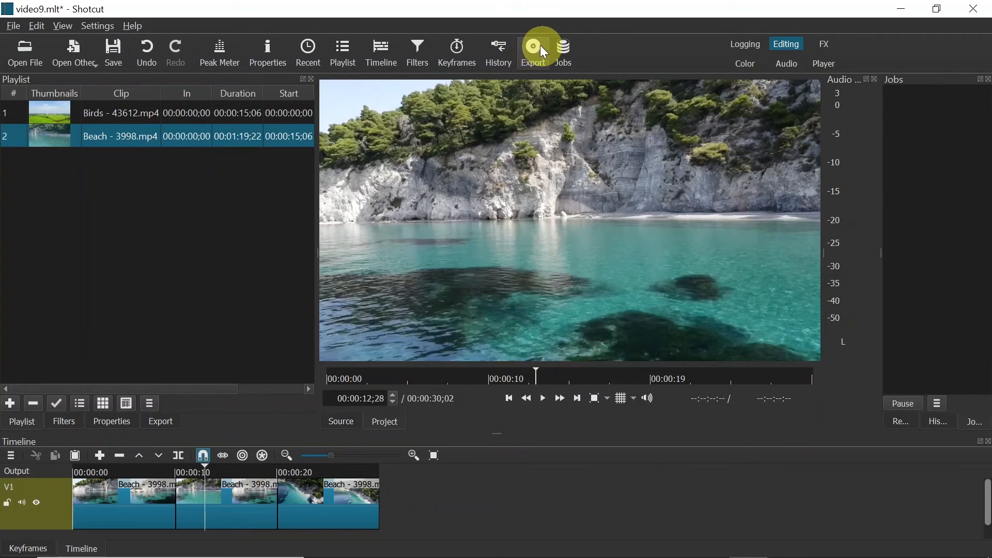
Step: Select the H.264 Main Profile export preset and bring up the Export File dialog
{"action": "left_click", "coordinate": [533, 51]}
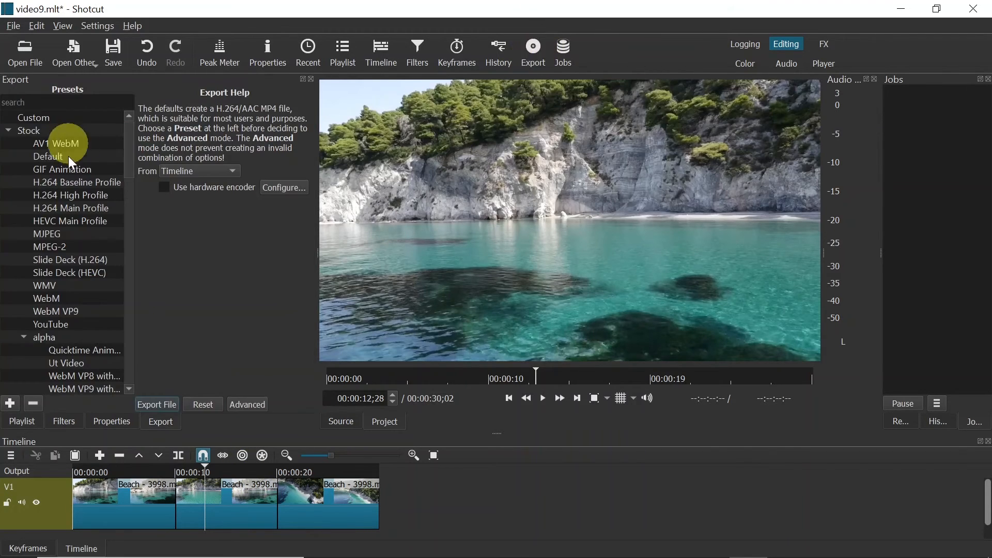
{"action": "left_click", "coordinate": [70, 208]}
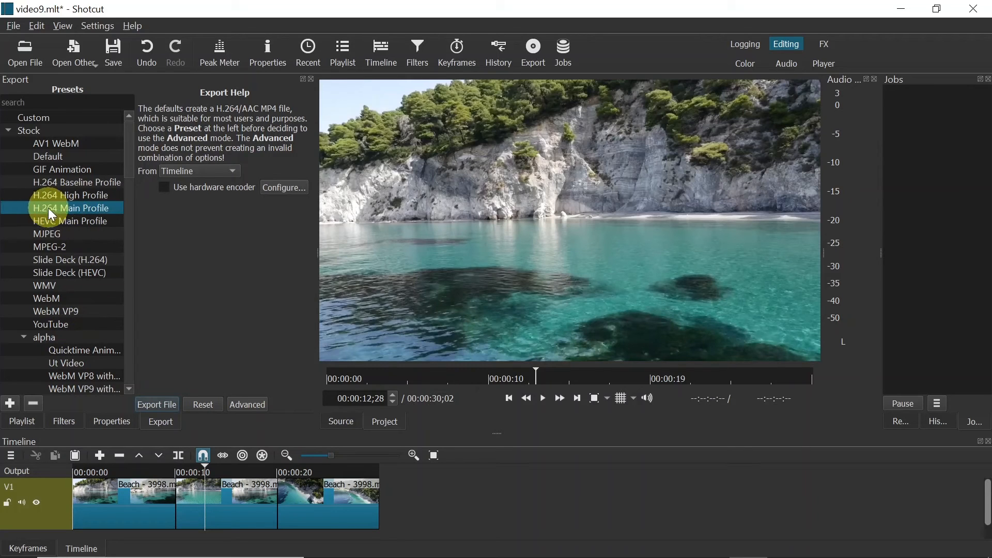
{"action": "mouse_move", "coordinate": [80, 211]}
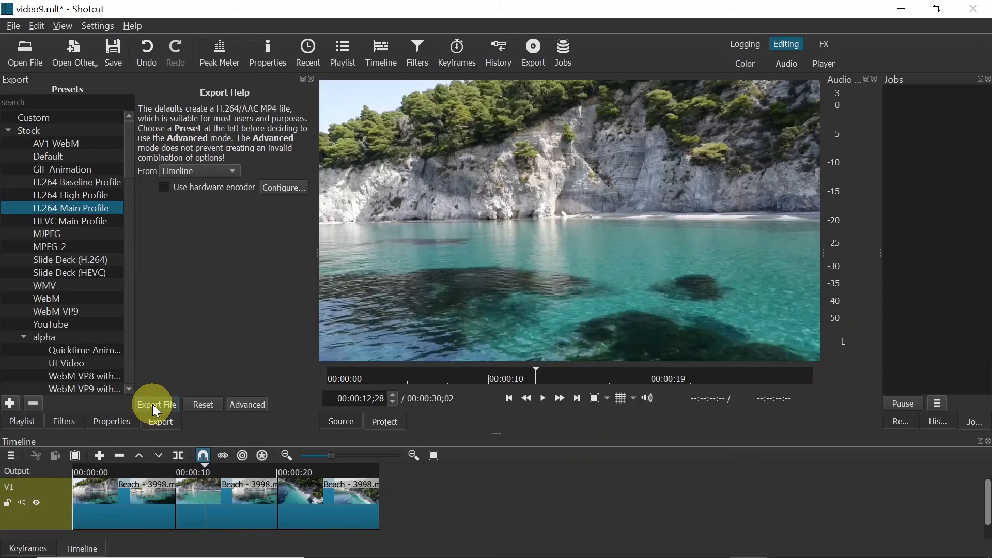
{"action": "left_click", "coordinate": [156, 404]}
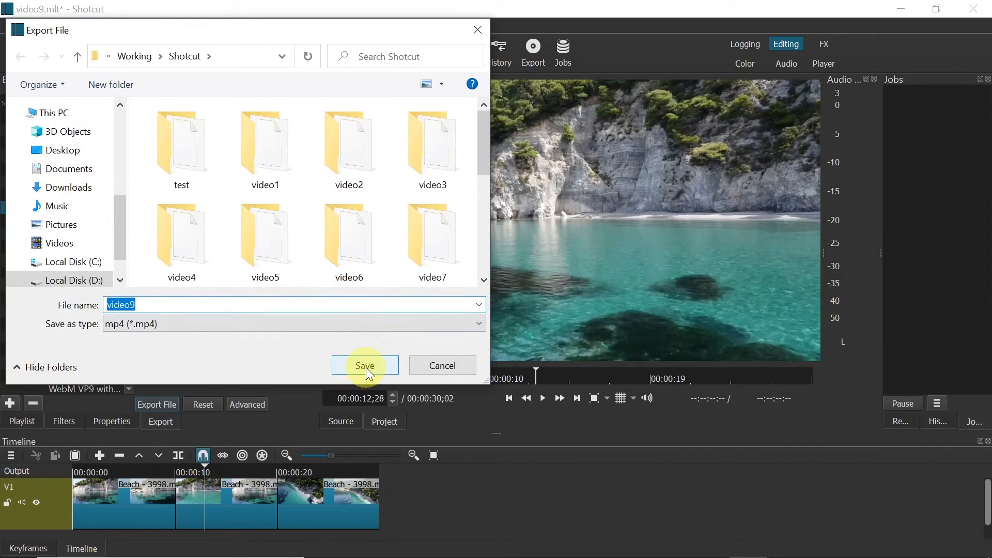
Step: Save the export as video9.mp4 to start the rendering job
{"action": "left_click", "coordinate": [364, 365]}
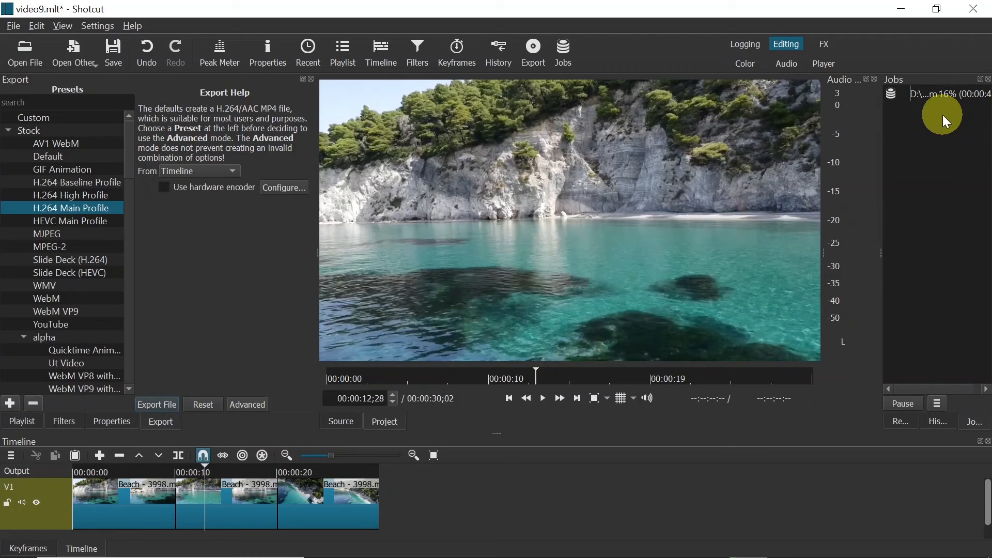
{"action": "mouse_move", "coordinate": [952, 98]}
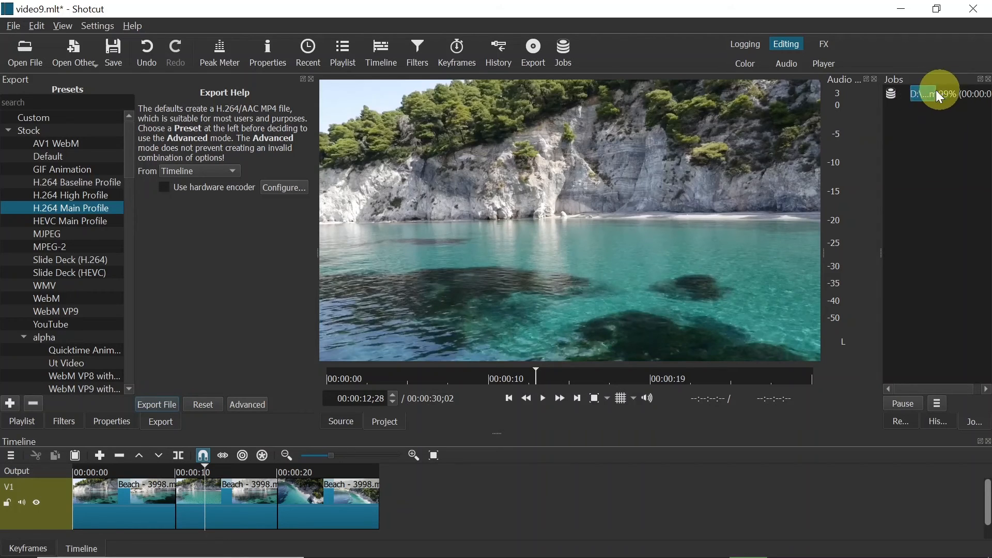
{"action": "mouse_move", "coordinate": [927, 103]}
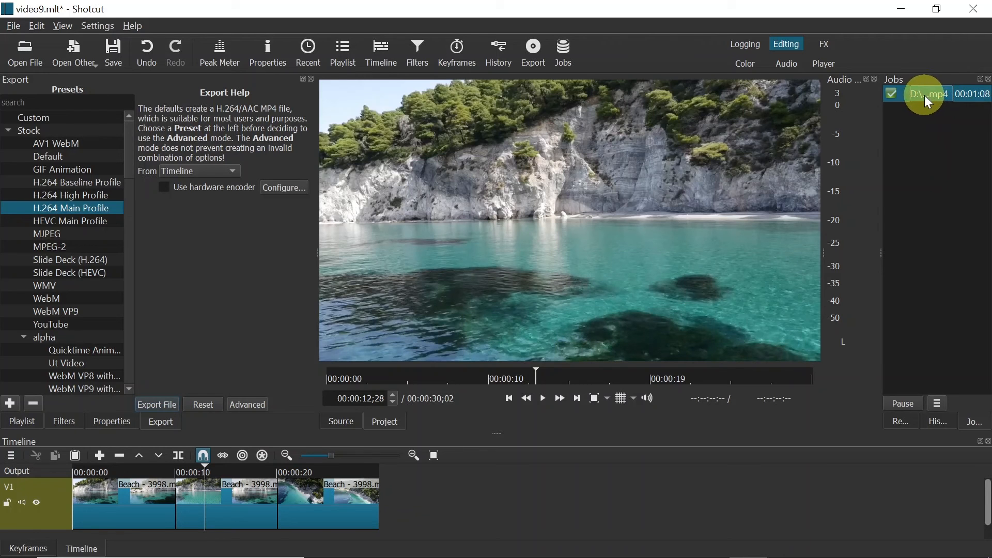
{"action": "mouse_move", "coordinate": [919, 117]}
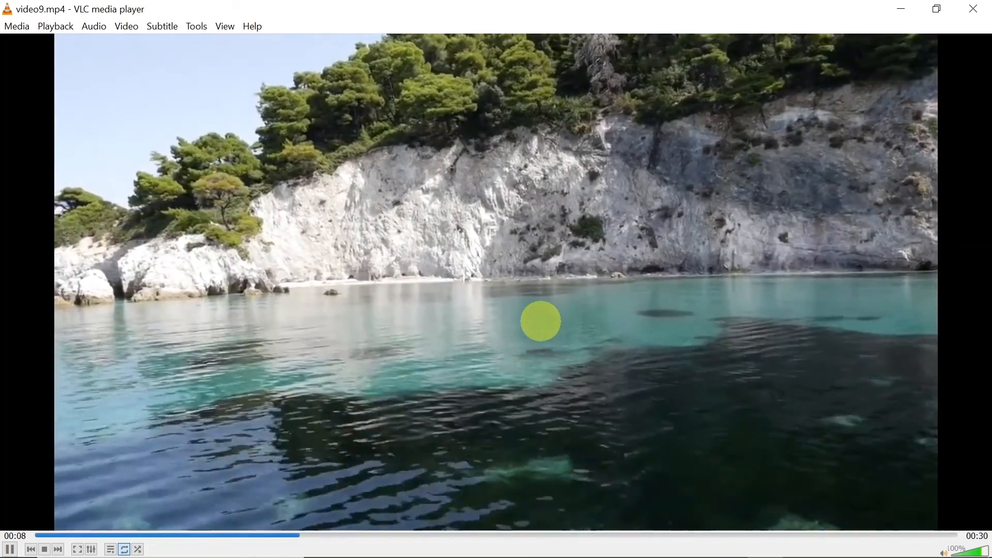
{"action": "mouse_move", "coordinate": [931, 184]}
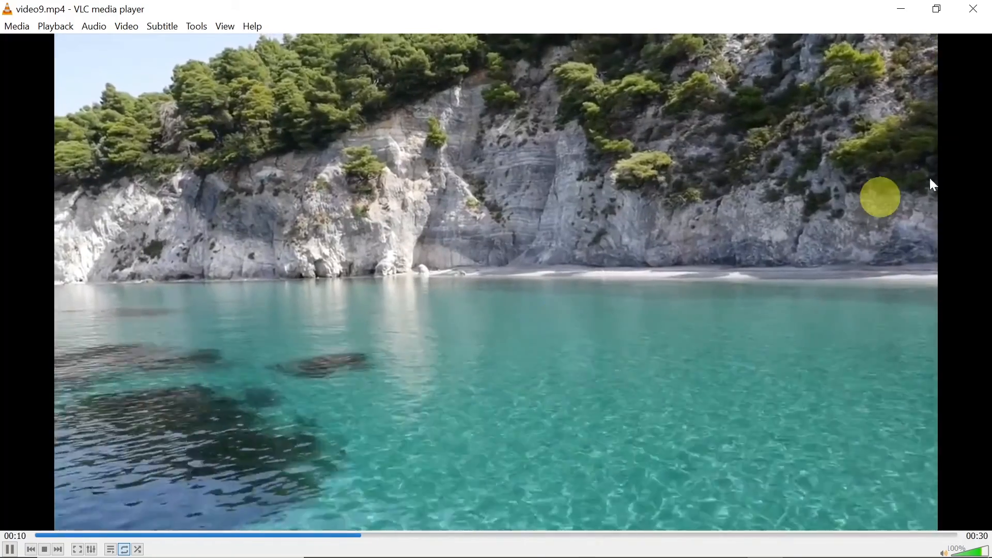